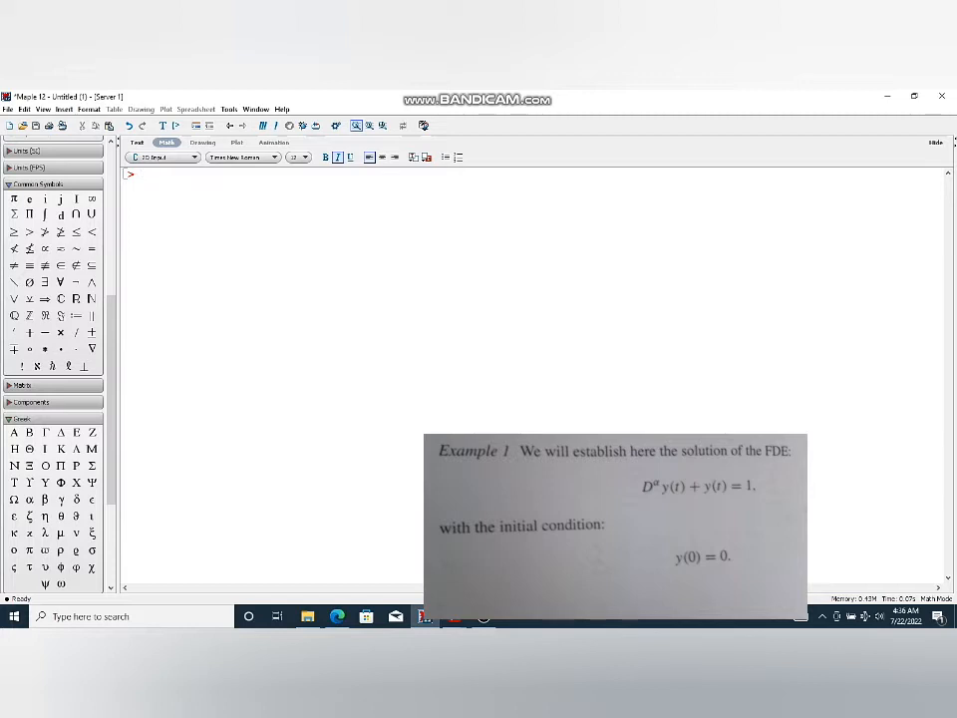
Define ode := diff(y(t),t)+y(t)=1 and solve it with y(0)=0, giving y(t)=1-e^(-t)
text(L)
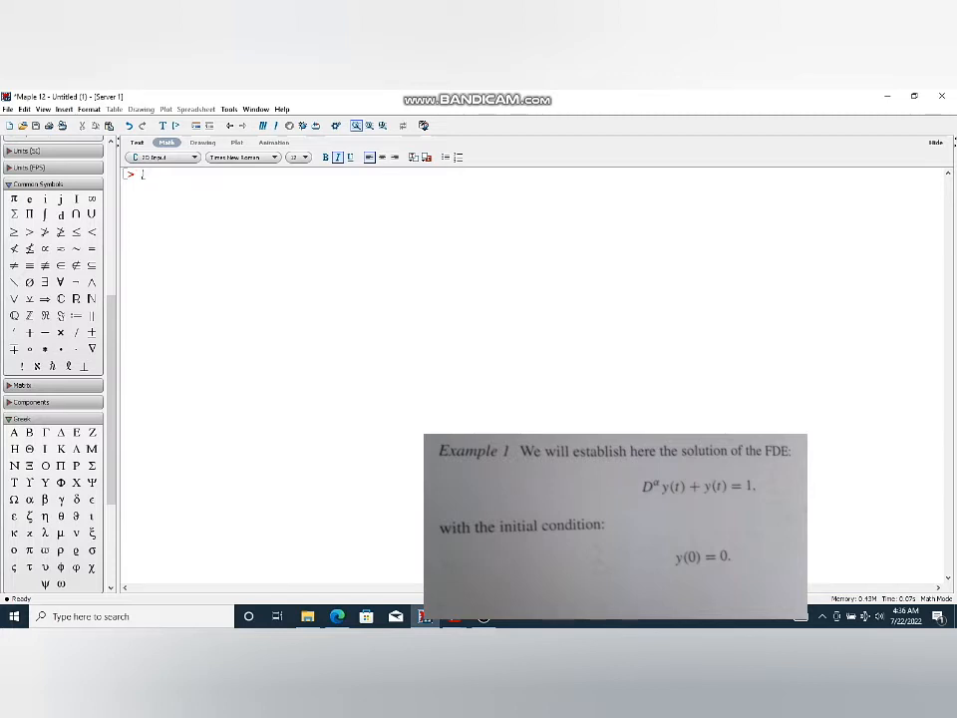
text(ode :=)
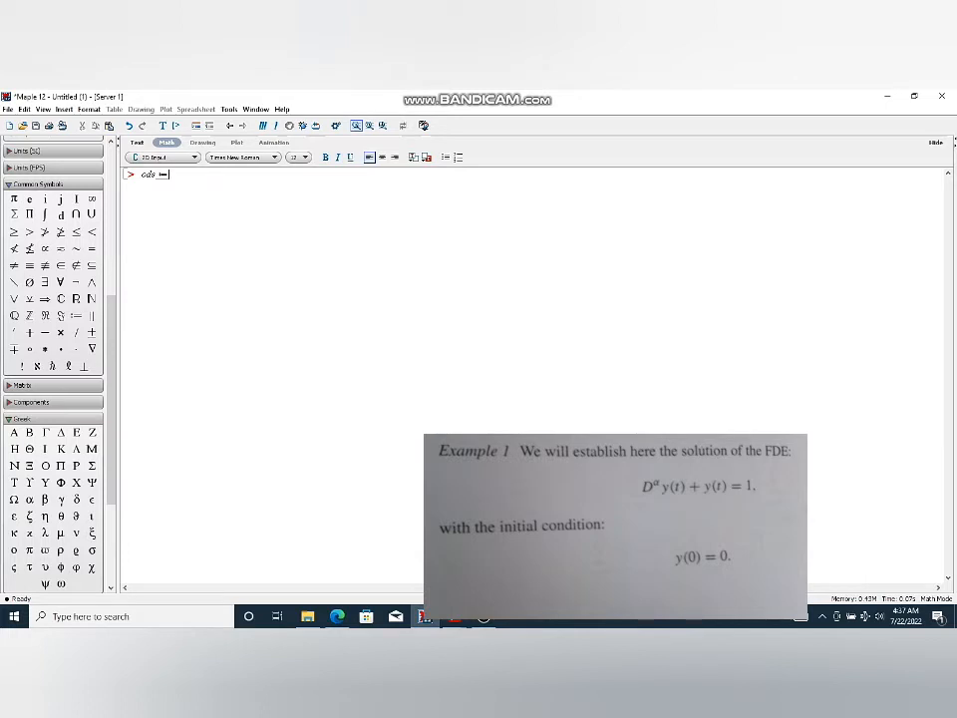
text(diff(y(t), t) + y(t) = 1;)
text(dsolve(()
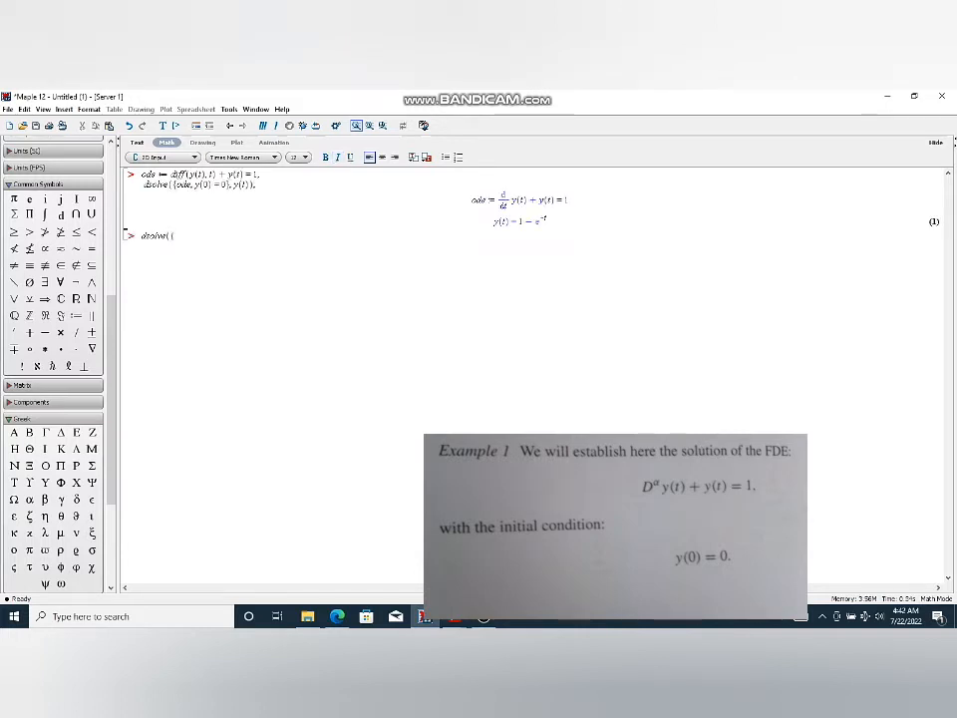
Enter dsolve({ode,y(0)=0},y(t),type=series), which returns a delimiter-mismatch error
text(ode,)
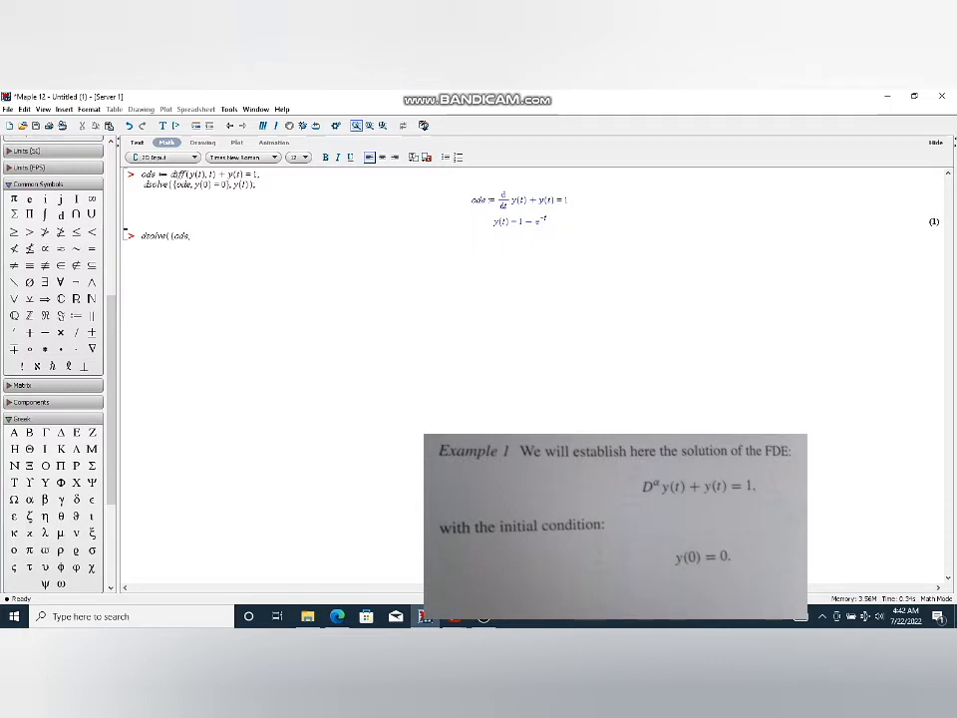
text(y()
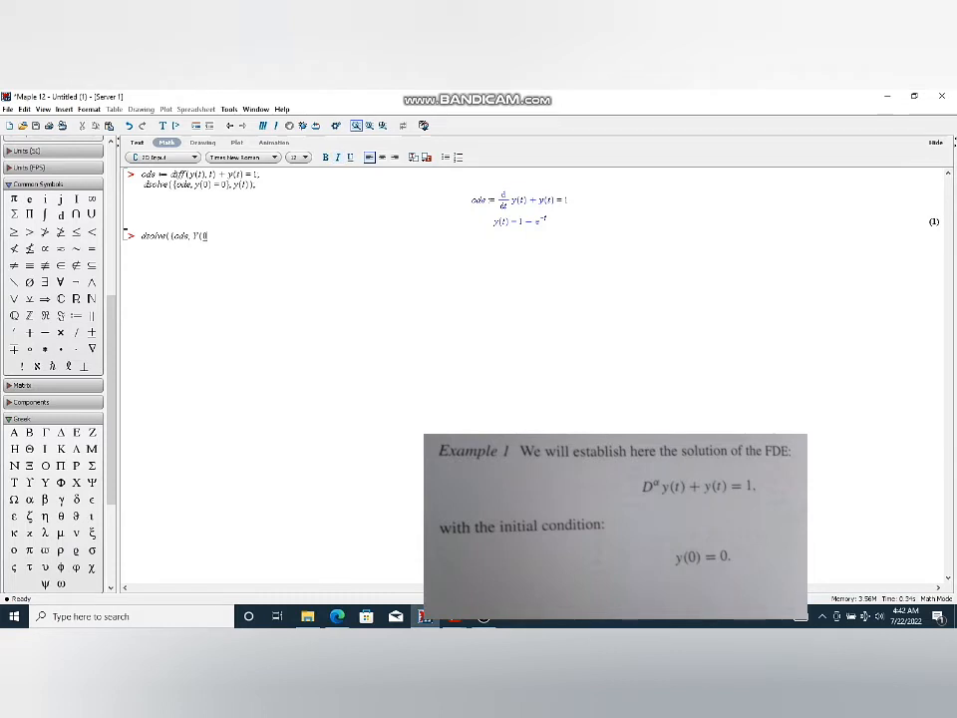
text(0))
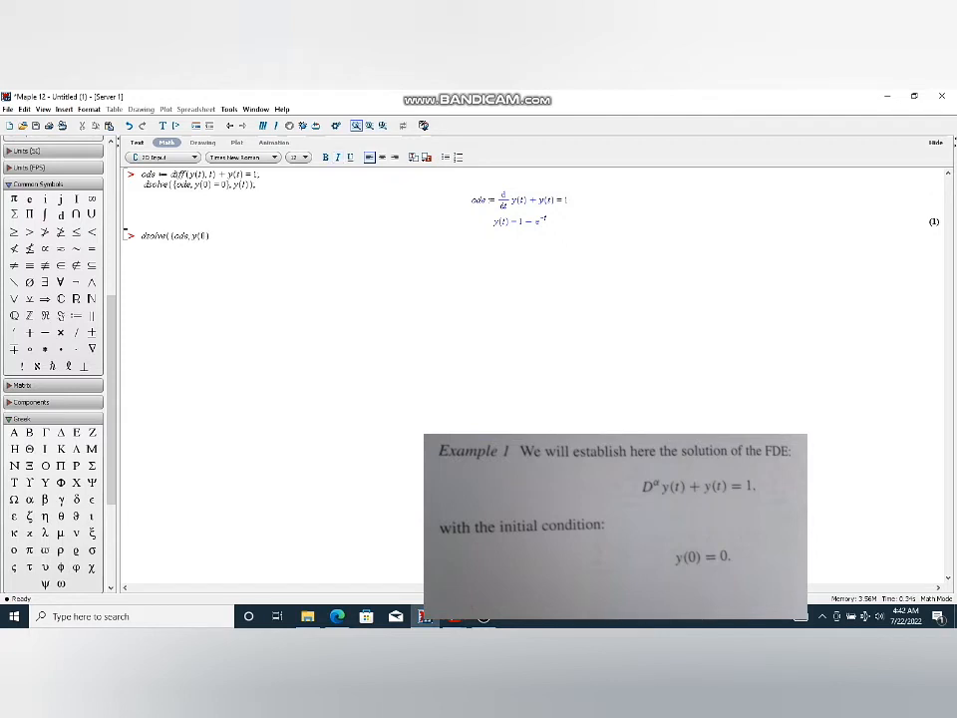
text(=0)
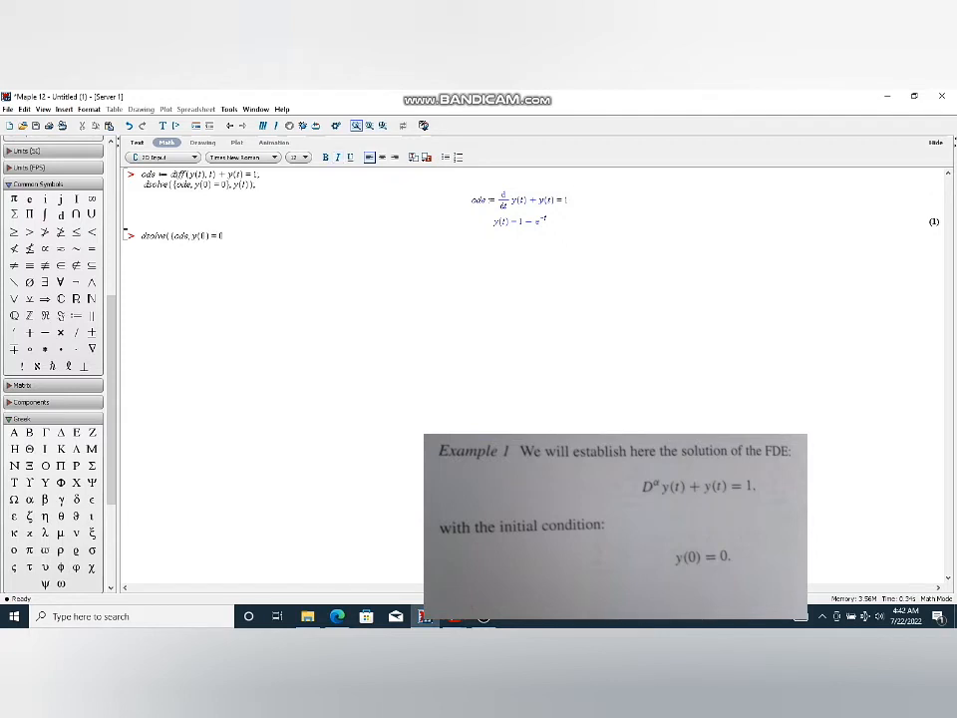
text(, y)
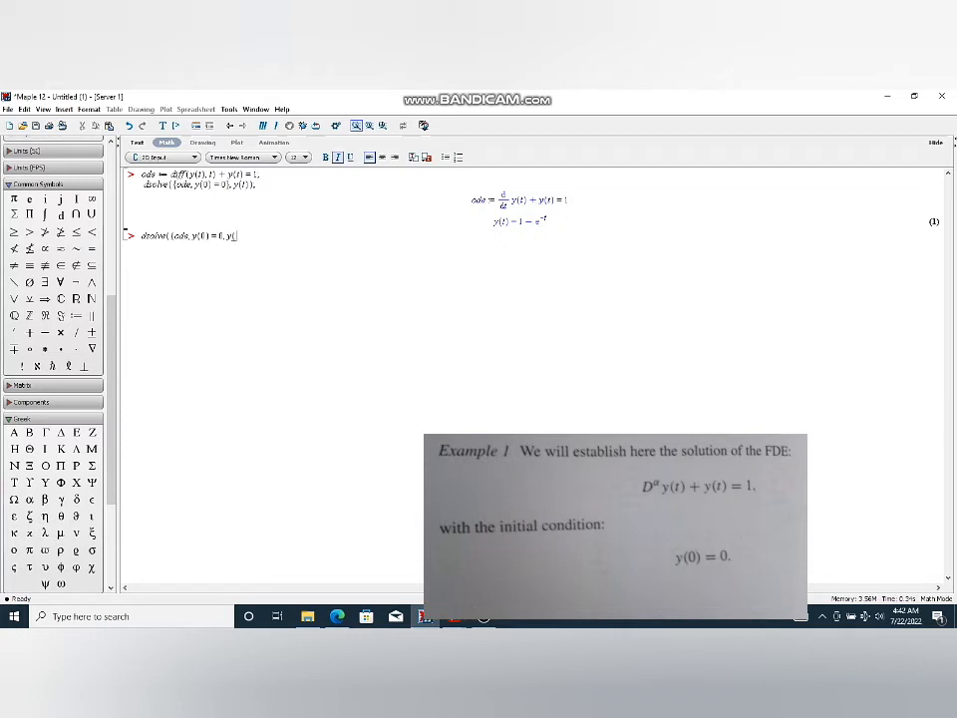
text(t),)
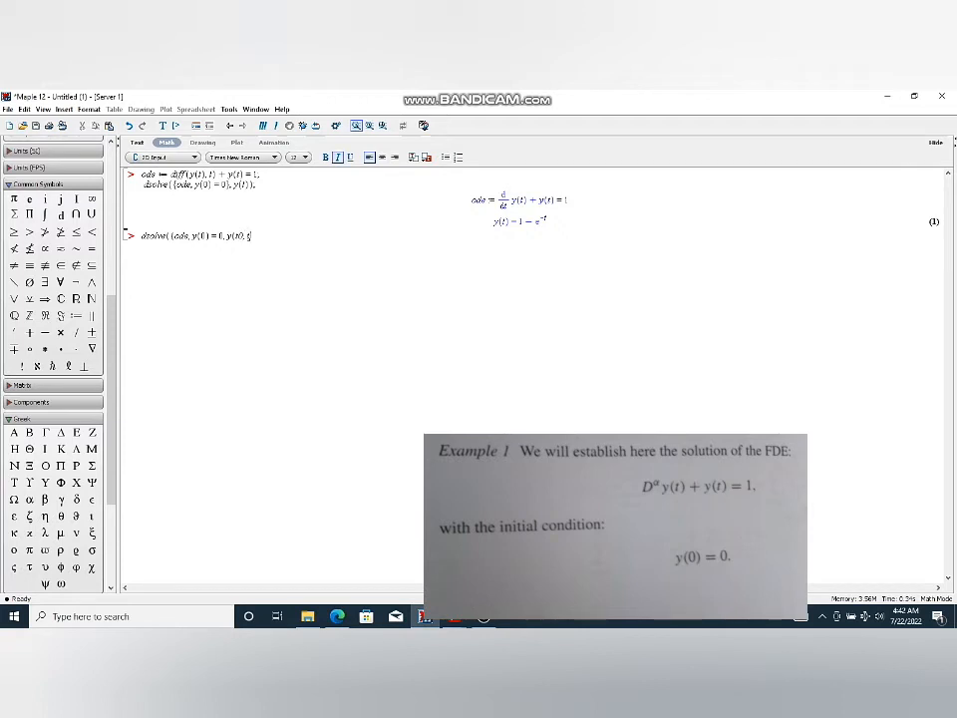
text(type = series);)
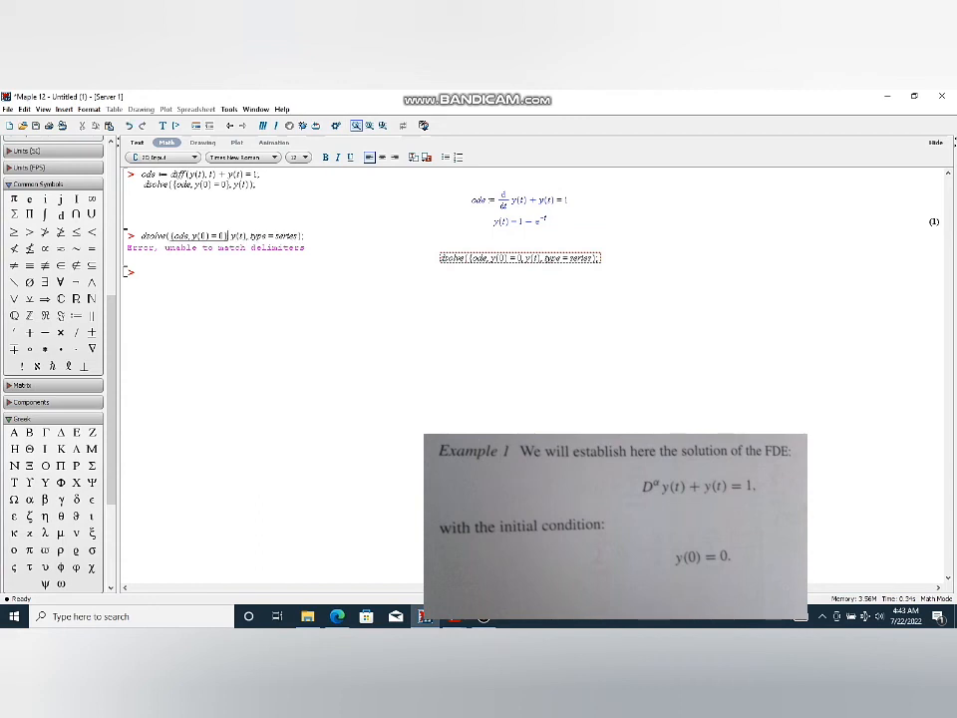
Re-evaluate the corrected command to get the series y(t)=t-t^2/2+t^3/6-...+O(t^6)
text(,)
key(Return)
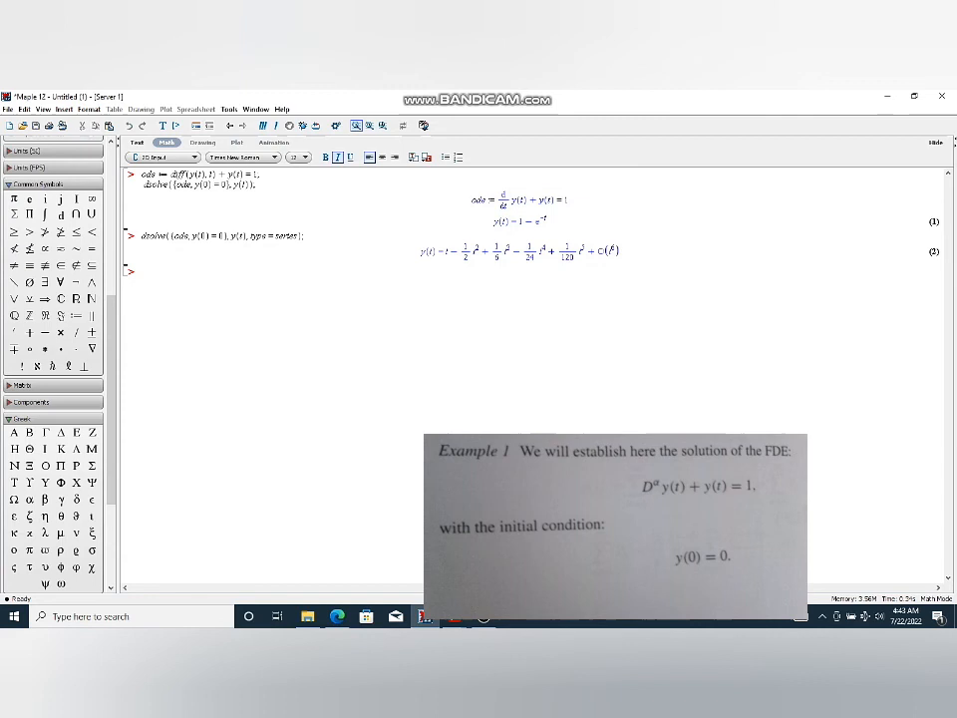